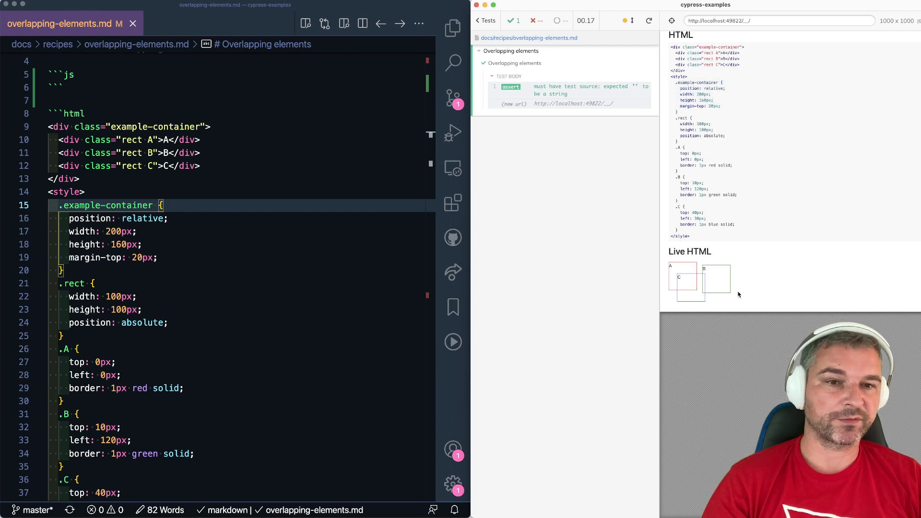
{"action": "mouse_move", "coordinate": [693, 273]}
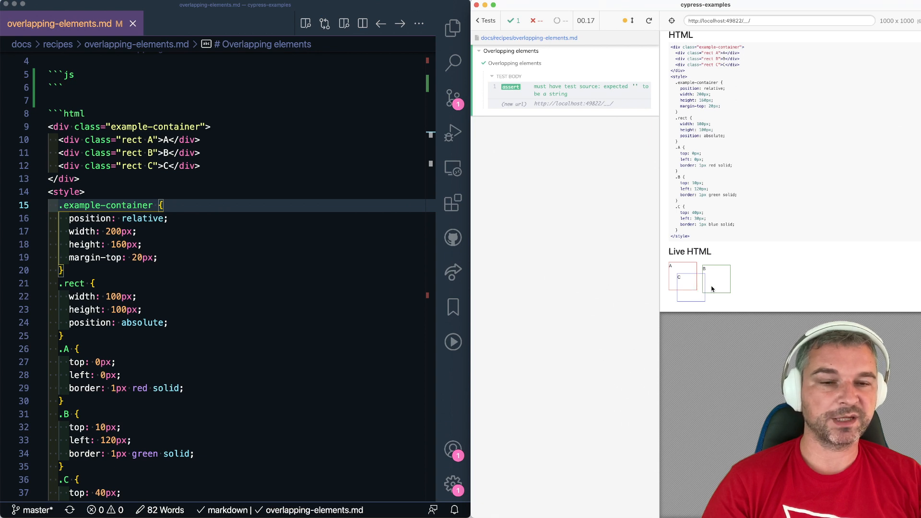
{"action": "mouse_move", "coordinate": [748, 270]}
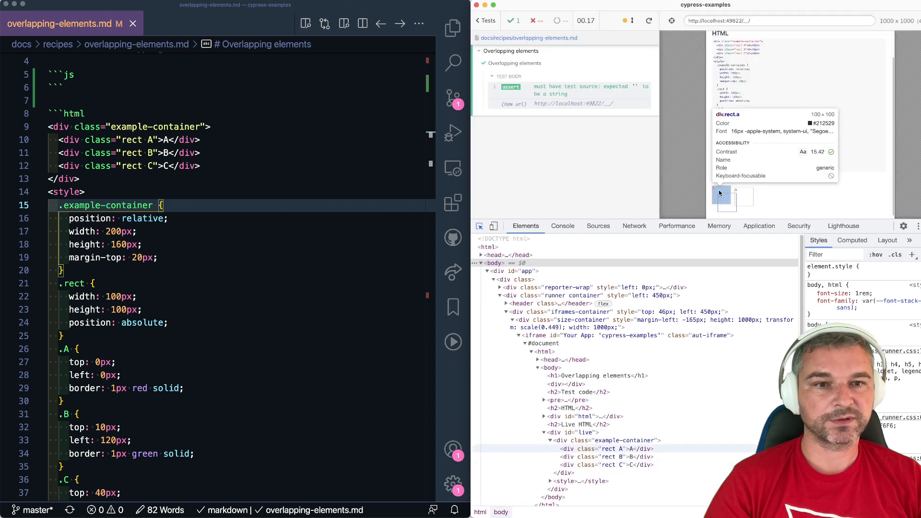
Step: Pick rectangle A in DevTools and log its 100 by 100 box with $0.getBoundingClientRect()
{"action": "left_click", "coordinate": [605, 450]}
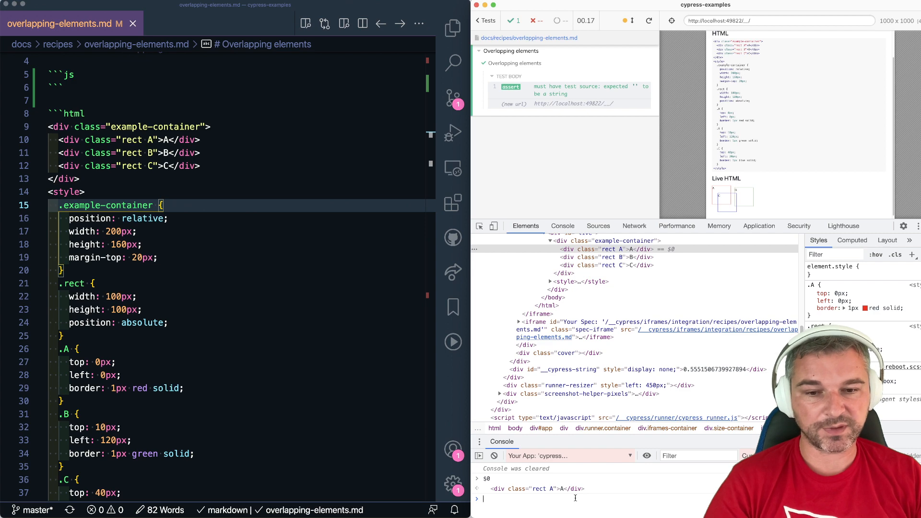
{"action": "type", "text": "$0.getBoundingClientRect("}
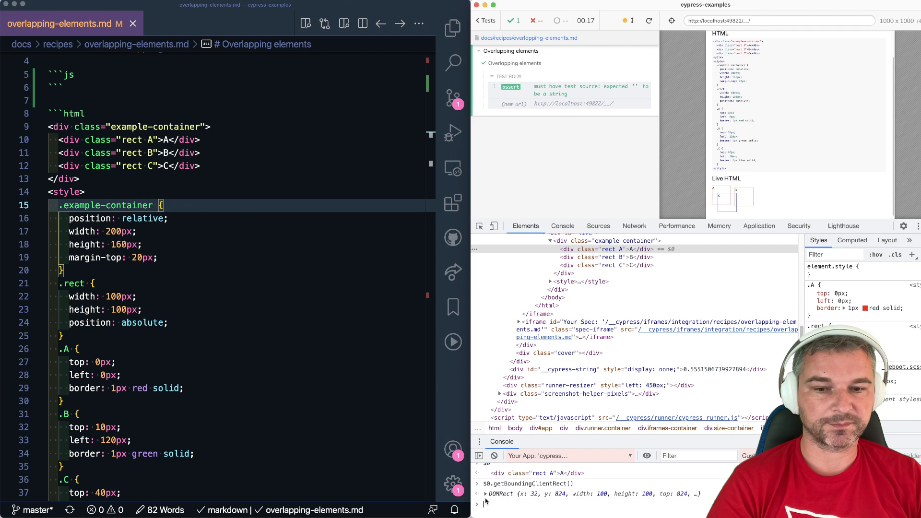
{"action": "left_click", "coordinate": [486, 493]}
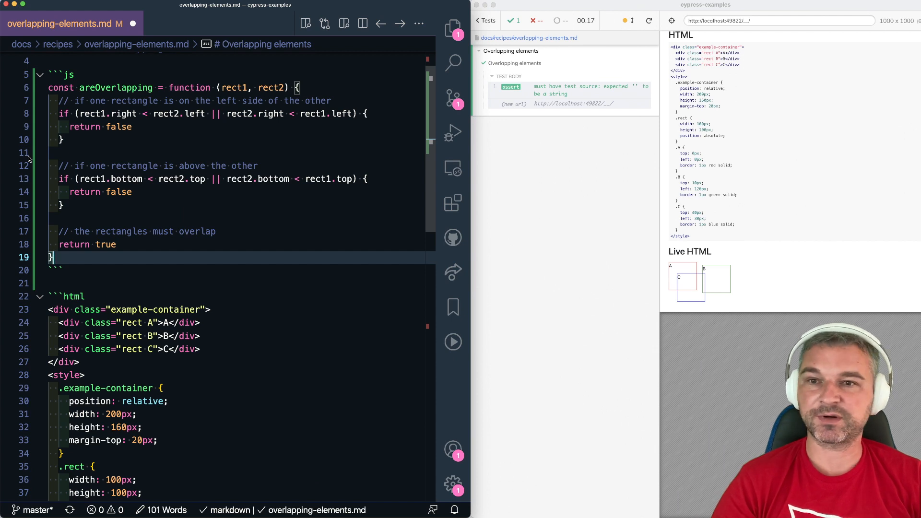
{"action": "mouse_move", "coordinate": [218, 104]}
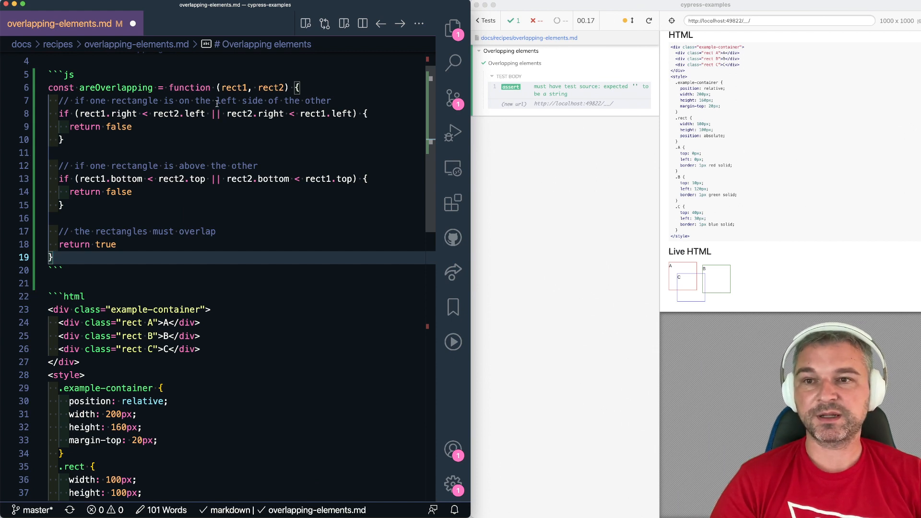
Step: Write areOverlapping(rect1, rect2) in the js block with left/right and above/below false checks
{"action": "double_click", "coordinate": [226, 100]}
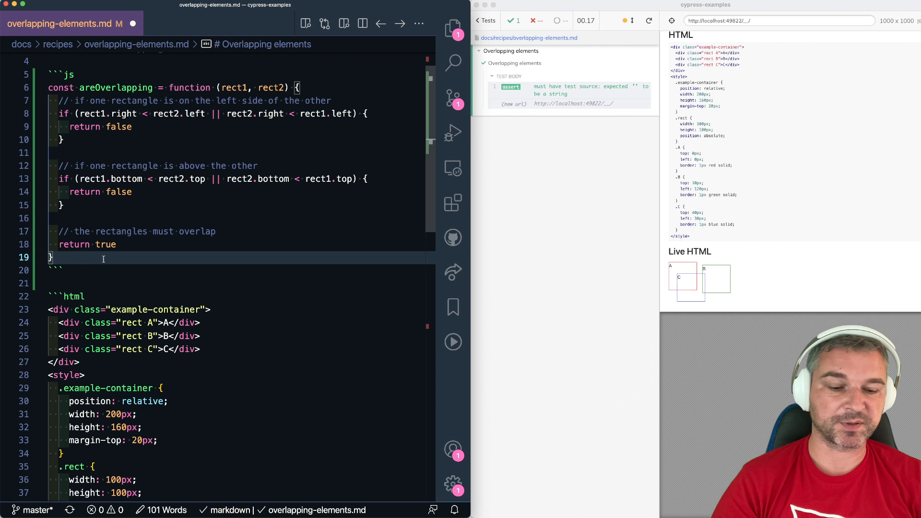
Step: Try cy.get('.A').invoke('getBoundingClientRect') as the test line
{"action": "type", "text": "cy.get('.A')"}
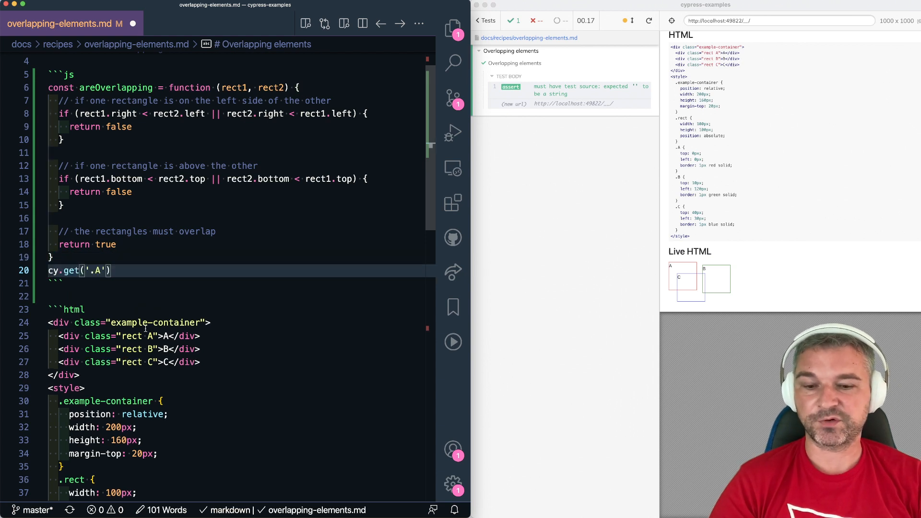
{"action": "type", "text": "."}
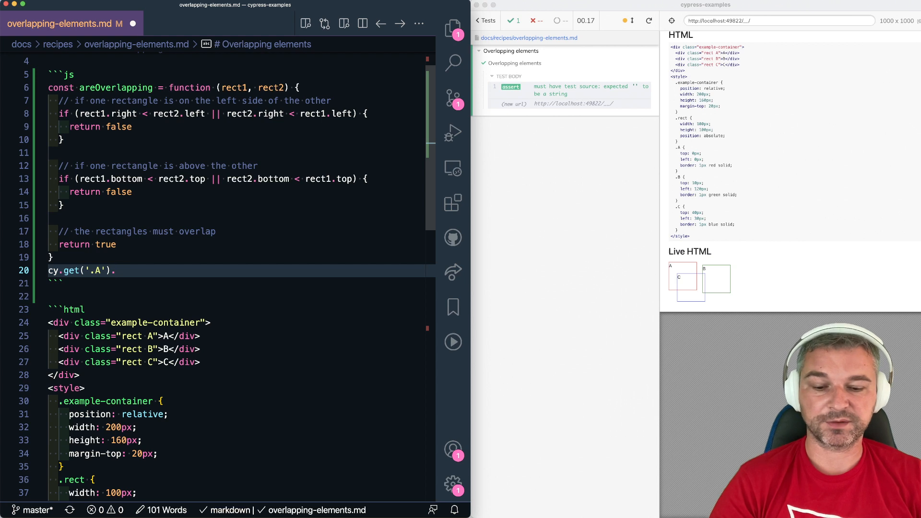
{"action": "type", "text": "invok"}
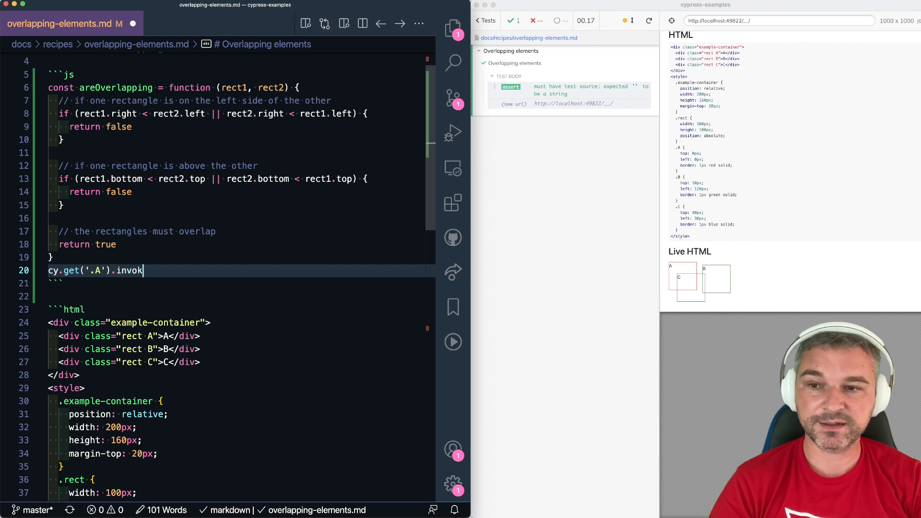
{"action": "type", "text": "e('get'"}
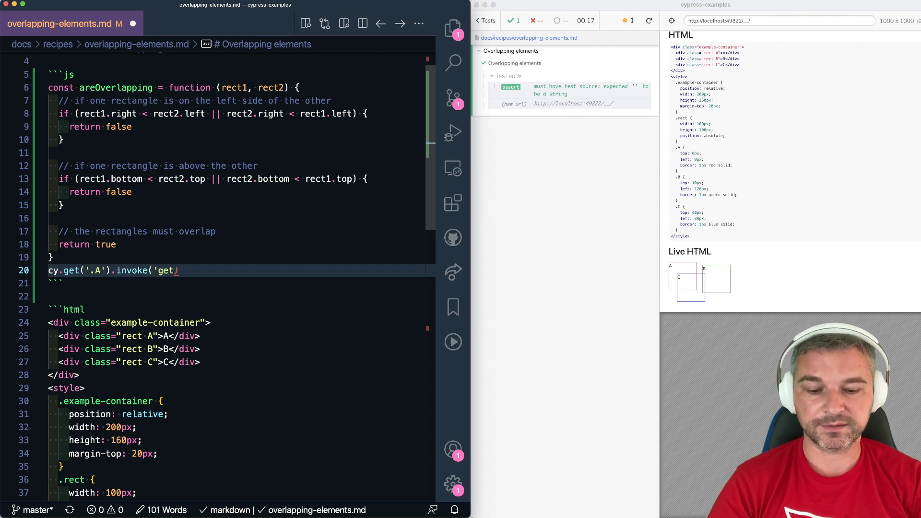
{"action": "type", "text": "BoundingClientRect'"}
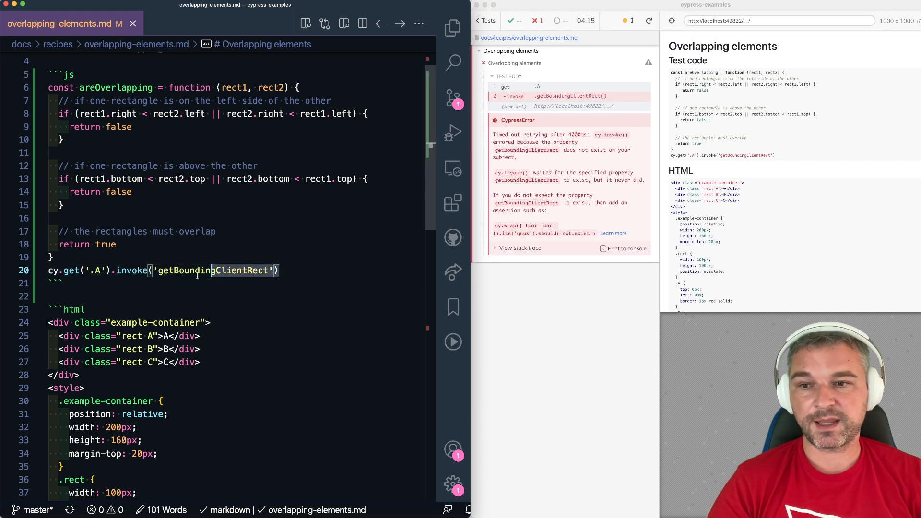
Step: Replace the failing invoke with .then(($A) => $A[0].getBoundingClientRect())
{"action": "key", "text": "Backspace"}
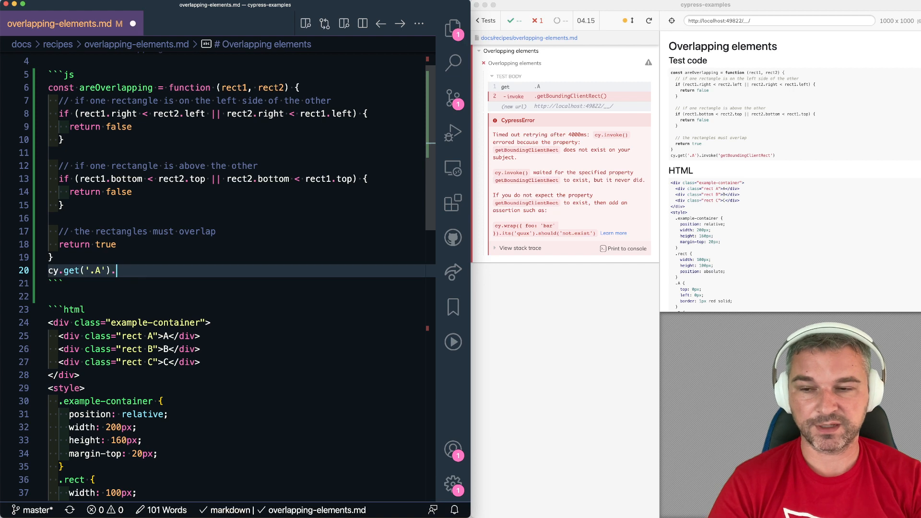
{"action": "type", "text": "then($A)"}
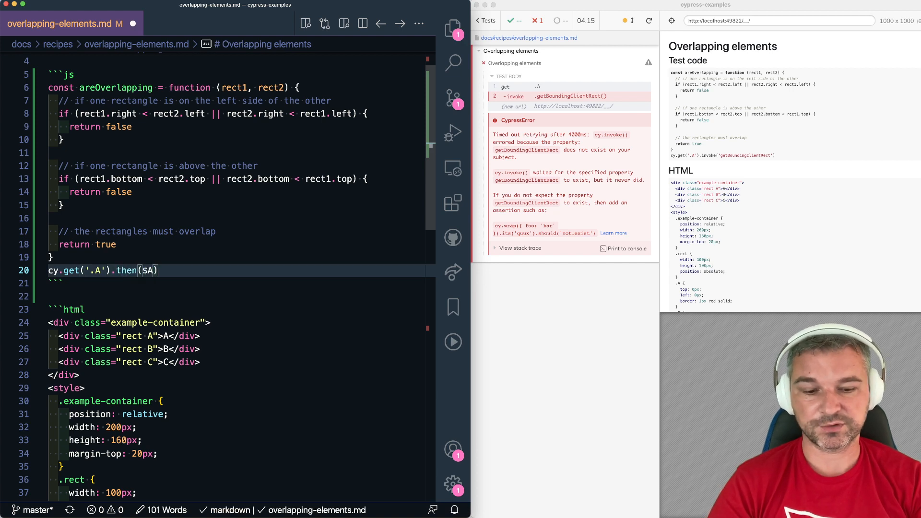
{"action": "type", "text": "=> $A[0"}
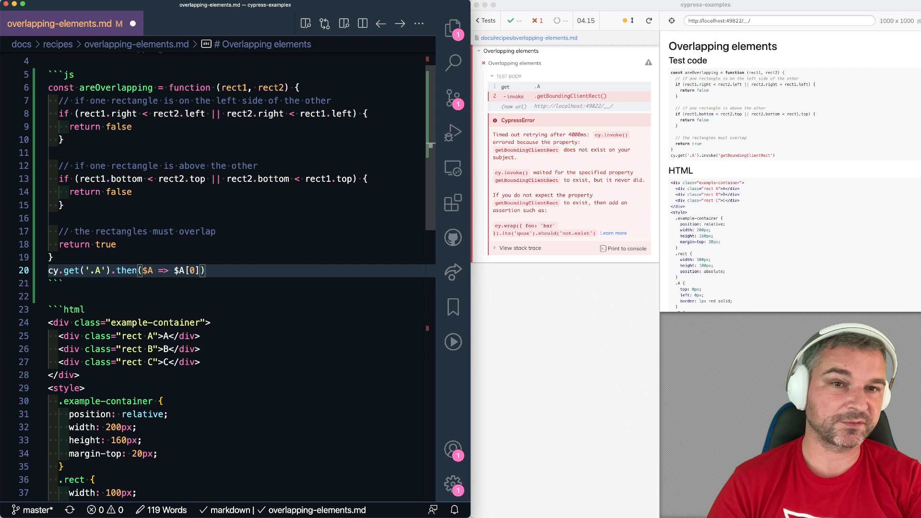
{"action": "type", "text": ".getBoundin"}
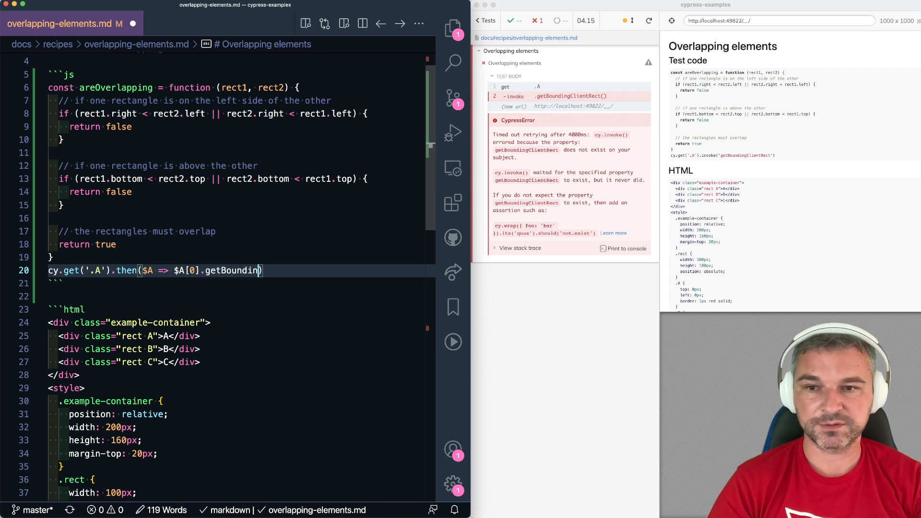
{"action": "type", "text": "ClientRect("}
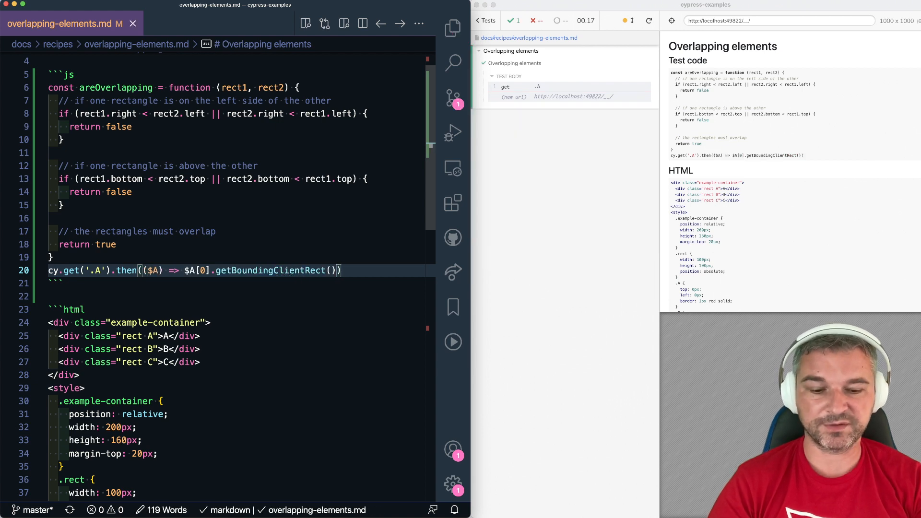
Step: Chain a .then that logs the yielded rectangle to the console
{"action": "type", "text": ".then(cy.log"}
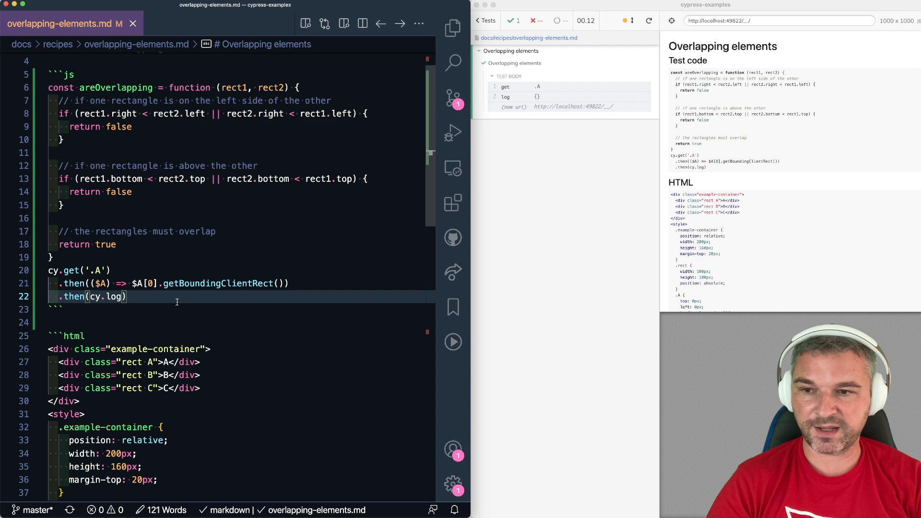
{"action": "type", "text": "con"}
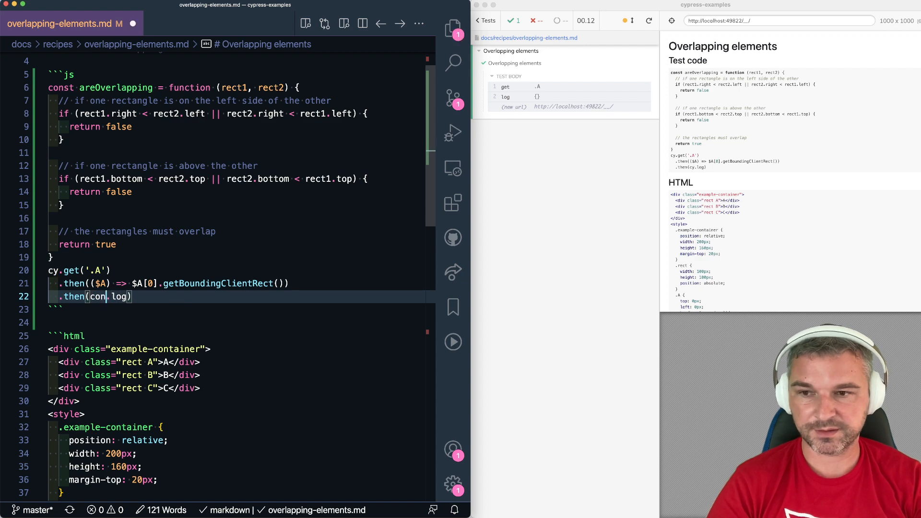
{"action": "type", "text": "sole"}
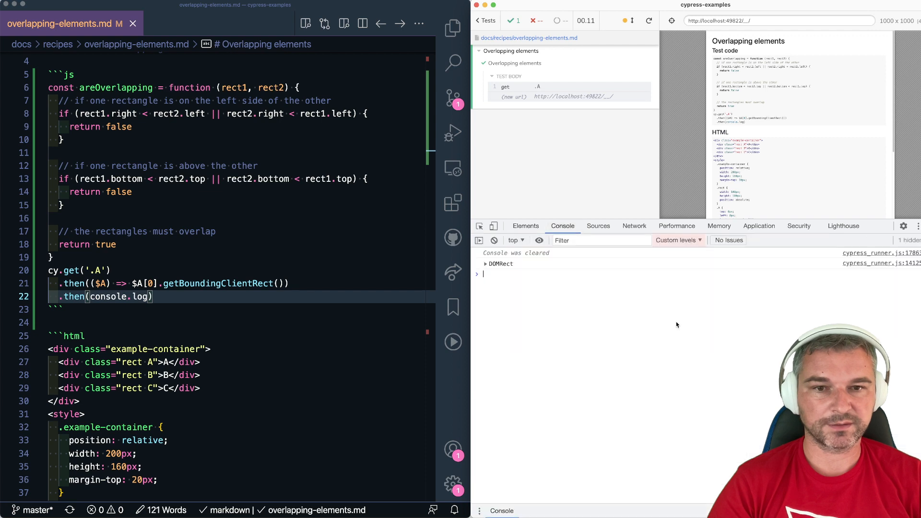
{"action": "left_click", "coordinate": [485, 264]}
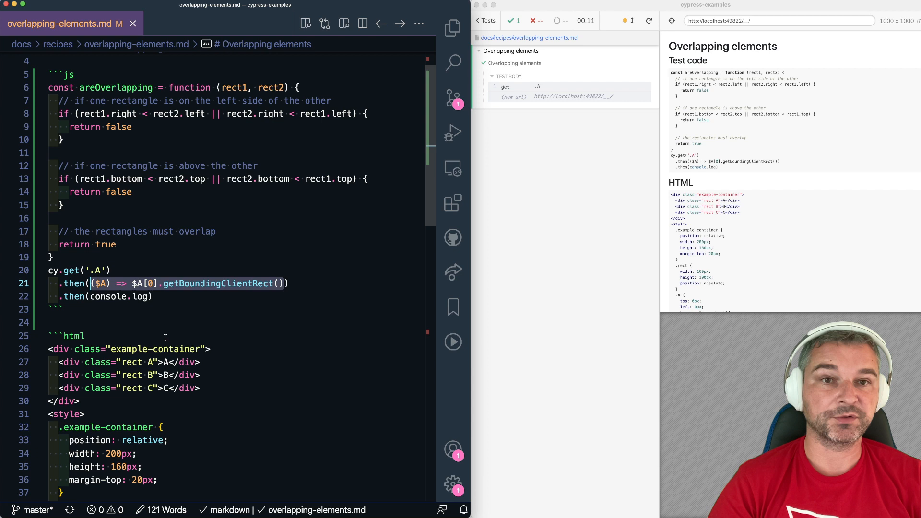
Step: Add a getRectangle helper and nest the A, B, C queries with .then callbacks
{"action": "type", "text": "const getRectangle = ($el) => $el[0].getBoundingClientRect()"}
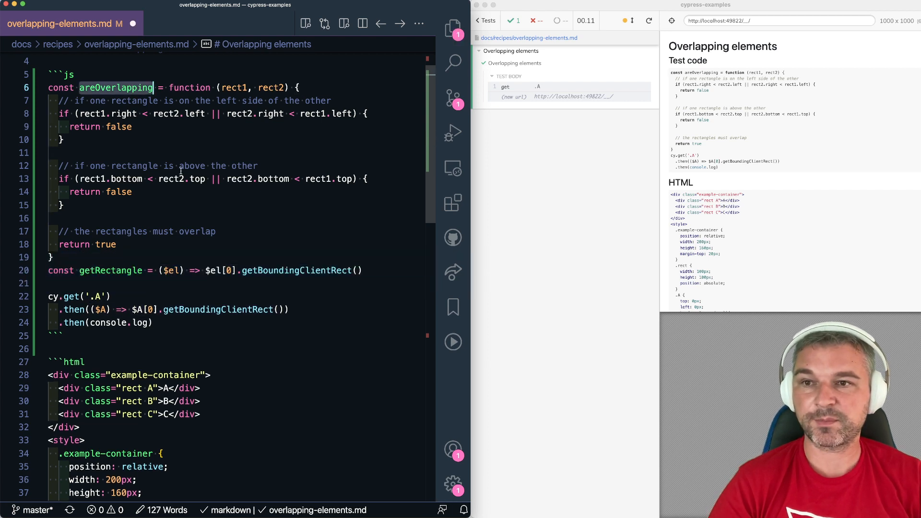
{"action": "double_click", "coordinate": [110, 271]}
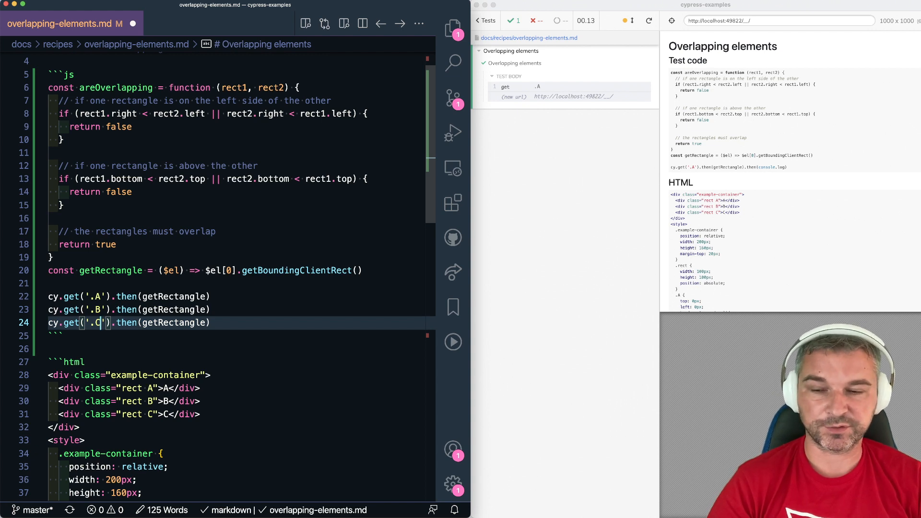
{"action": "type", "text": ".then((rectC) => {"}
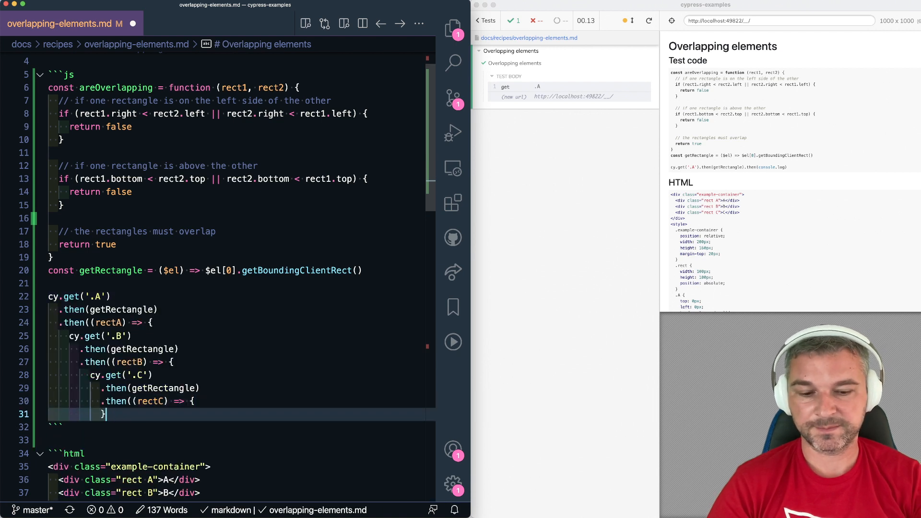
{"action": "type", "text": ")"}
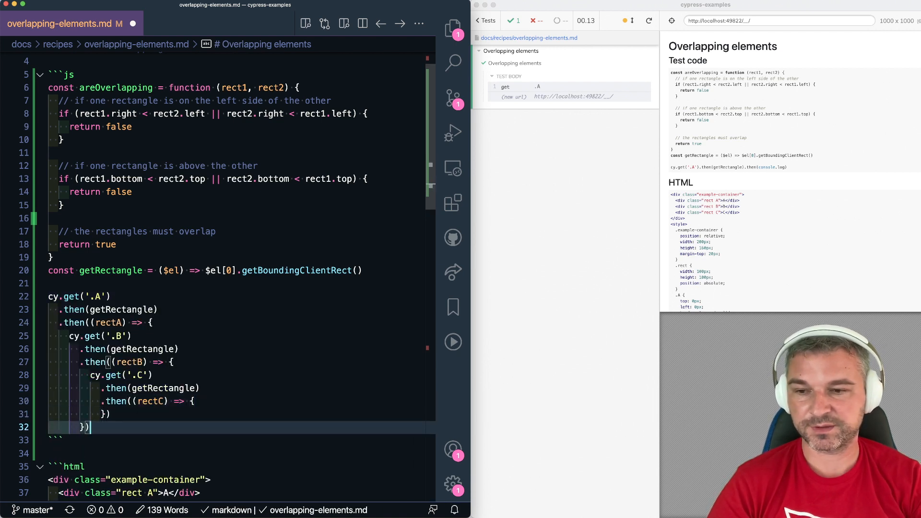
{"action": "key", "text": "enter"}
{"action": "type", "text": "})"}
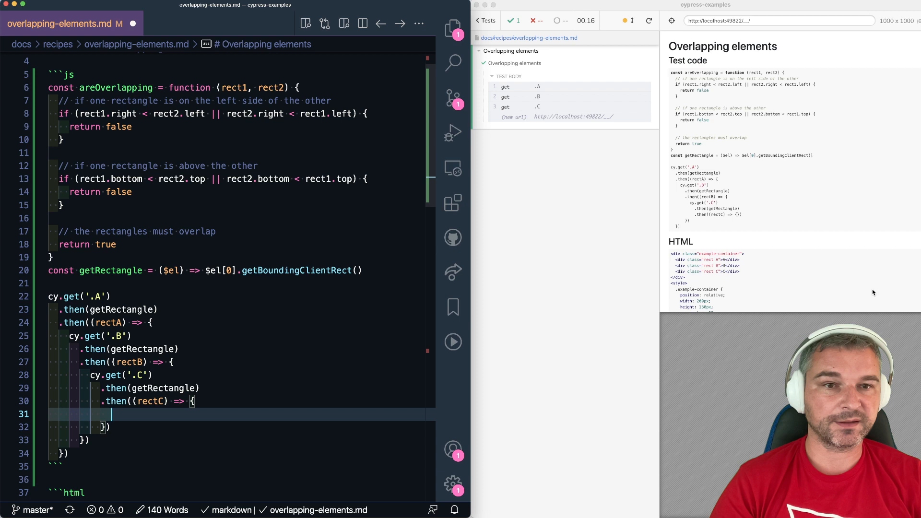
Step: Add expect(areOverlapping(rectA, rectC), 'A & C').to.be.true inside the rectC callback
{"action": "scroll", "scroll_direction": "down", "scroll_amount": 3}
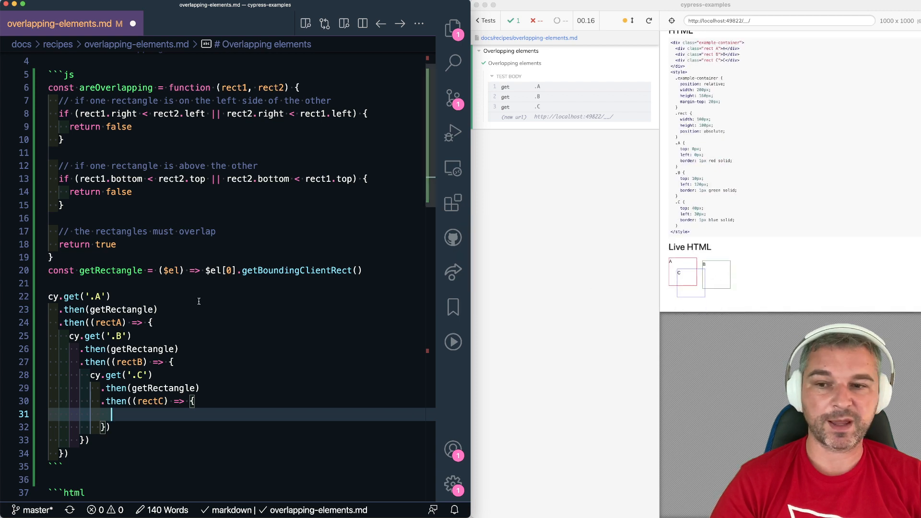
{"action": "type", "text": "expect(areOver"}
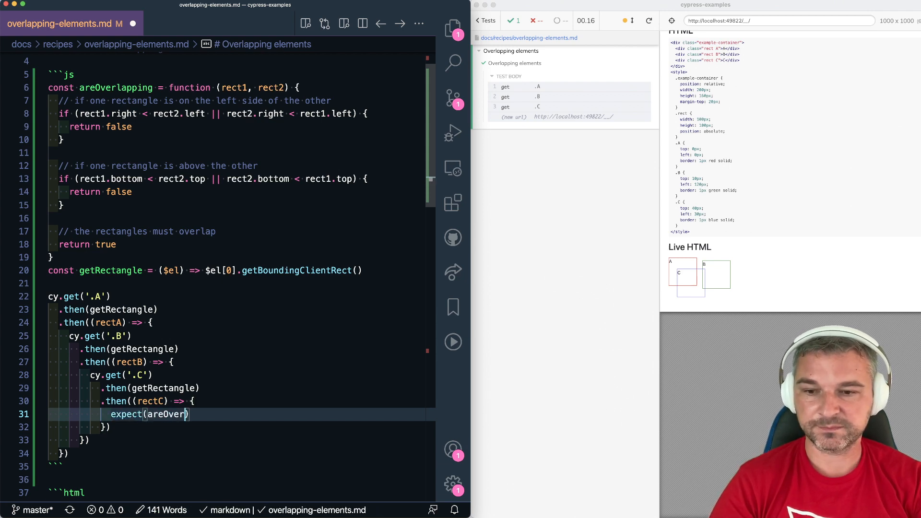
{"action": "type", "text": "lapping(rectA, rectC)"}
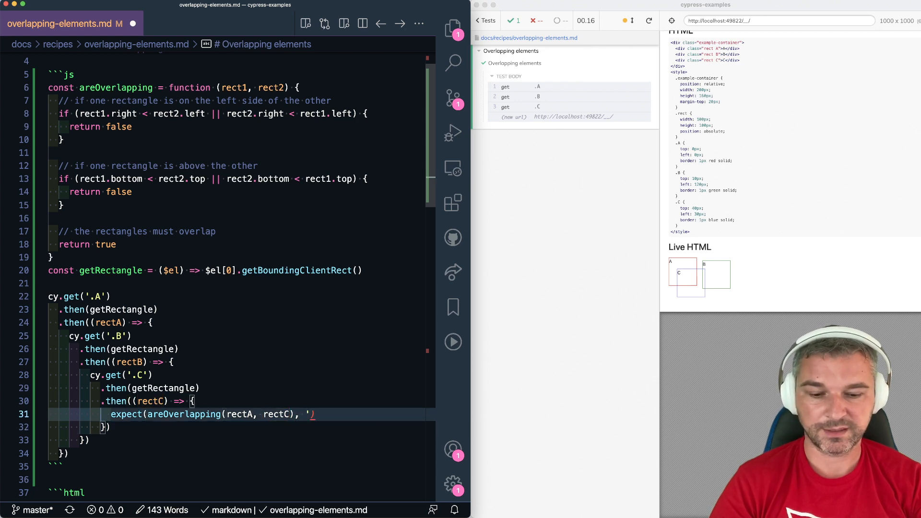
{"action": "type", "text": "A & C'"}
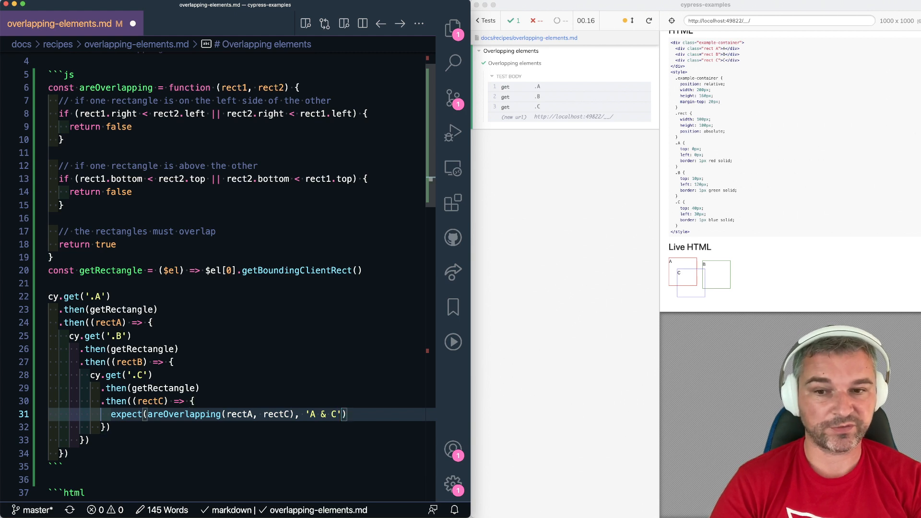
{"action": "type", "text": ".to.be.true"}
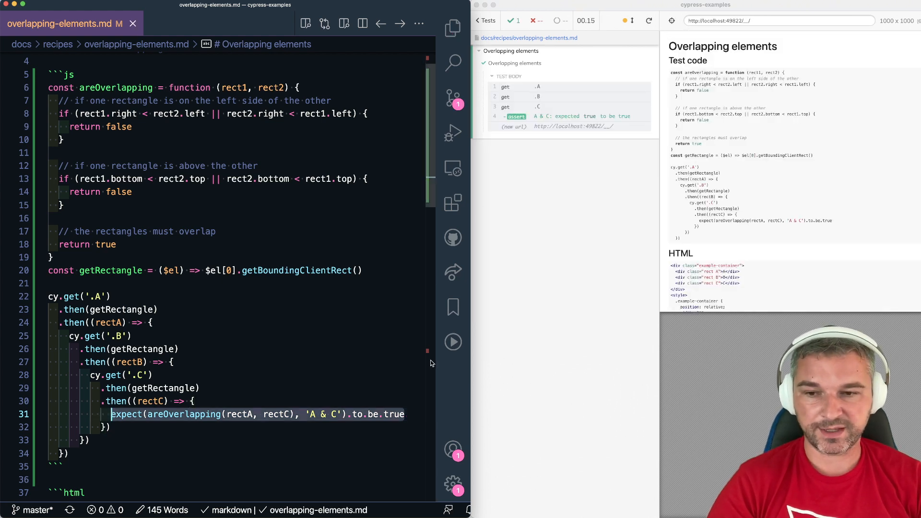
Step: Duplicate the expect line as areOverlapping(rectA, rectB), 'A & B' asserting .to.be.false
{"action": "type", "text": "expect(areOverlapping(rectA, rectC), 'A & C').to.be.true"}
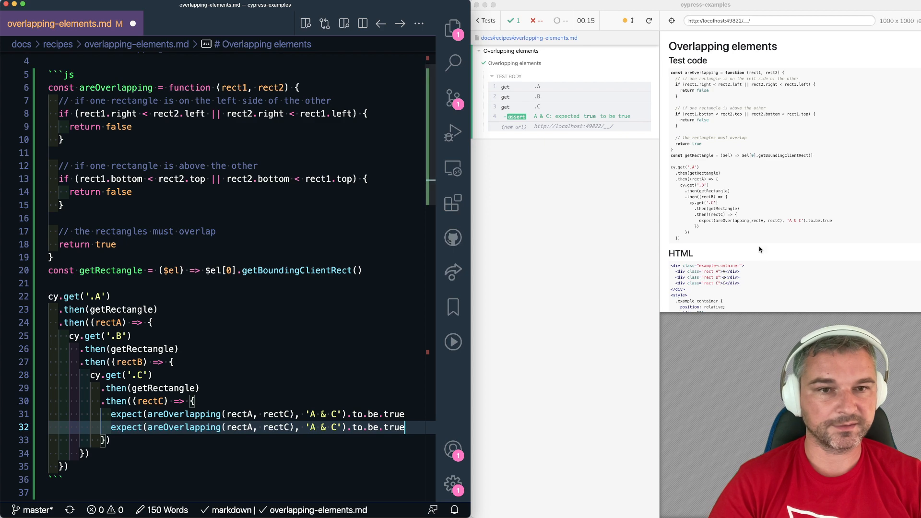
{"action": "scroll", "scroll_direction": "down", "scroll_amount": 3}
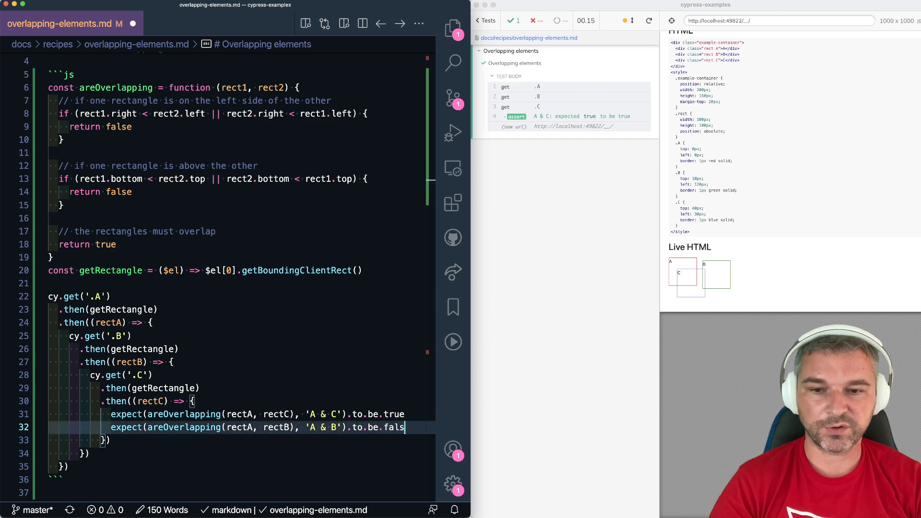
{"action": "type", "text": "e"}
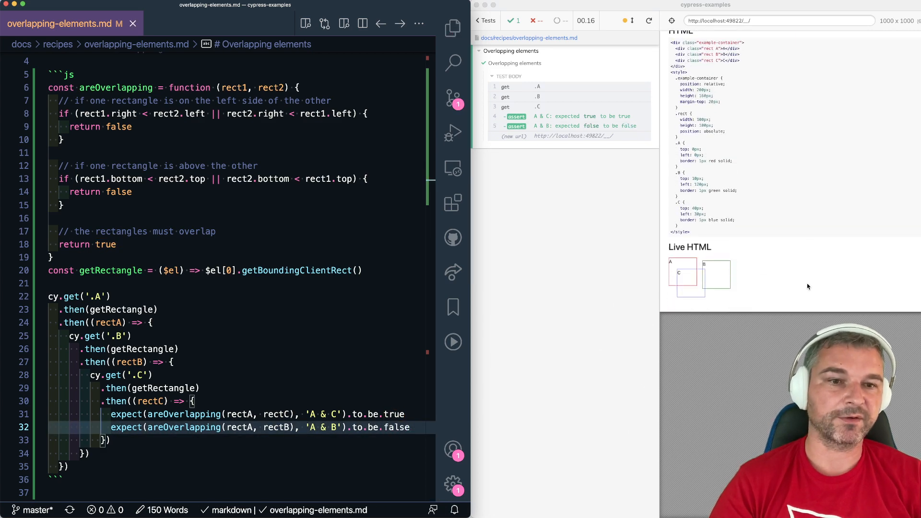
{"action": "left_click", "coordinate": [410, 427]}
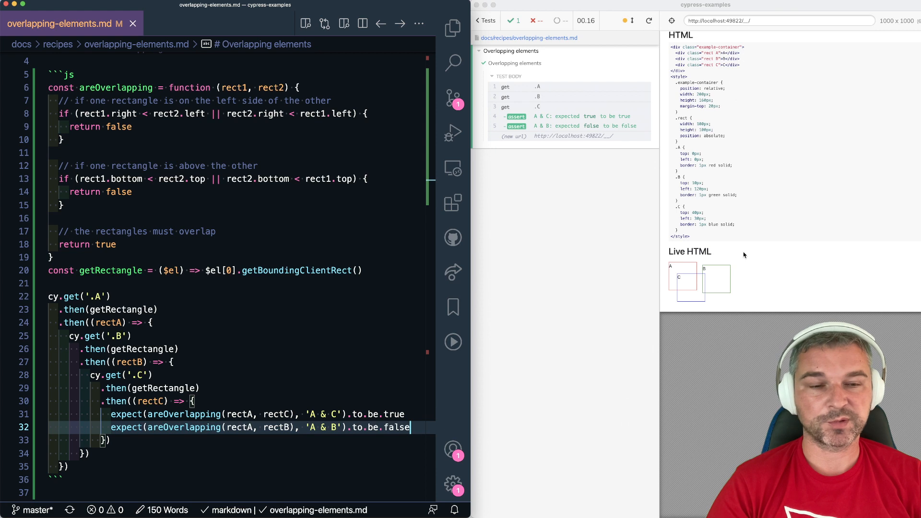
{"action": "mouse_move", "coordinate": [829, 190]}
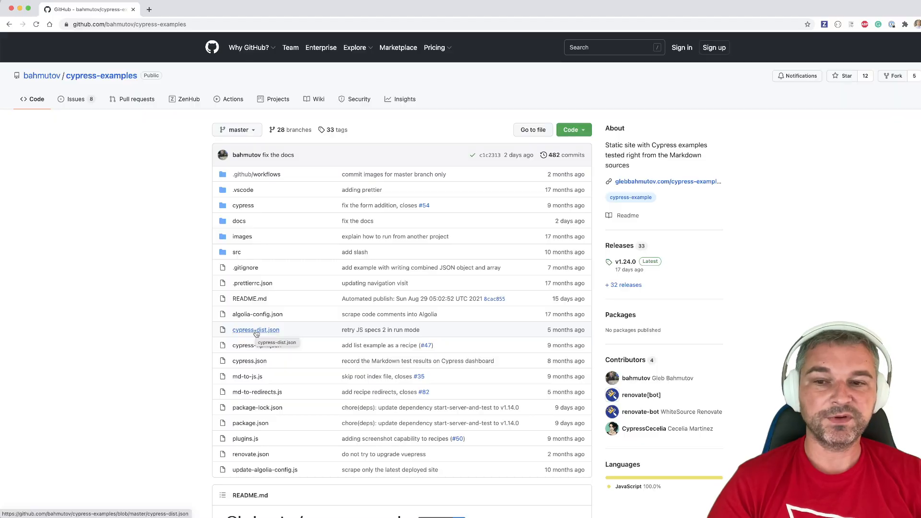
Step: Scroll the bahmutov/cypress-examples repository page down to its homepage link
{"action": "scroll", "scroll_direction": "down", "scroll_amount": 3}
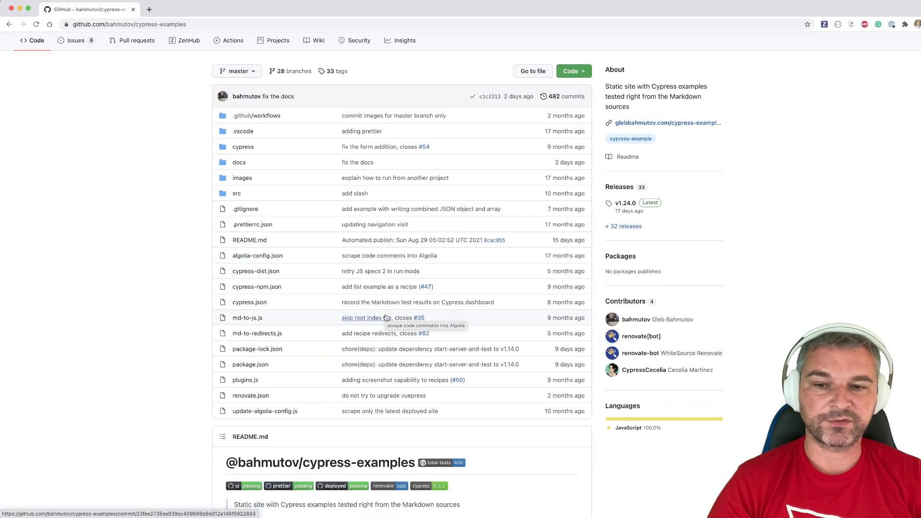
{"action": "scroll", "scroll_direction": "down", "scroll_amount": 3}
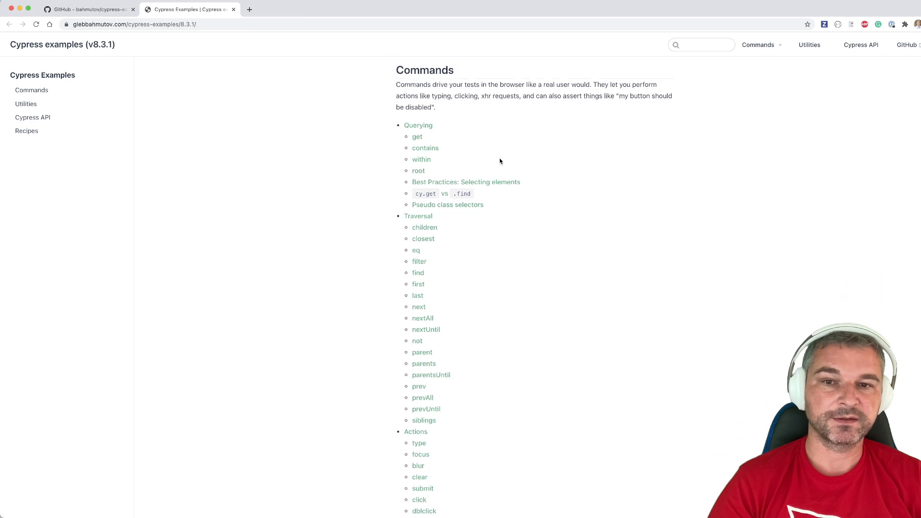
Step: Go through Commands and Recipes to the 'Overlapping elements on the page' recipe
{"action": "left_click", "coordinate": [31, 90]}
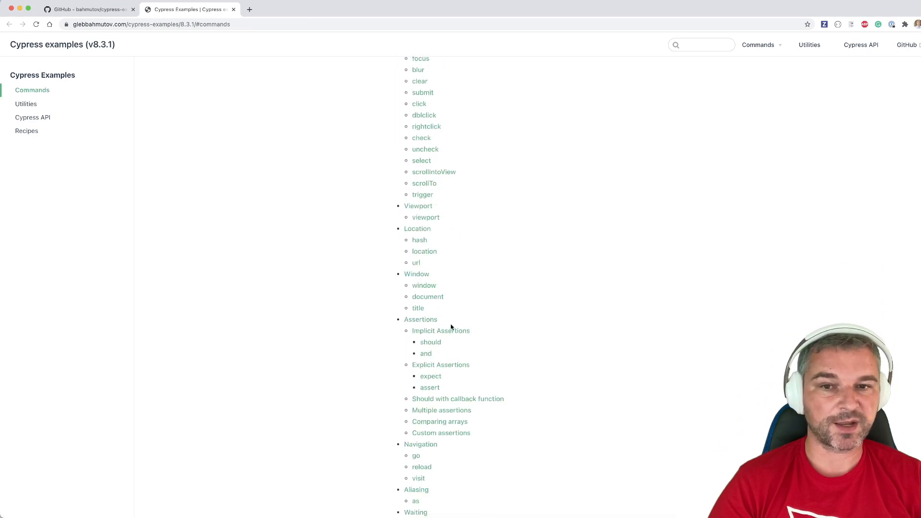
{"action": "left_click", "coordinate": [27, 131]}
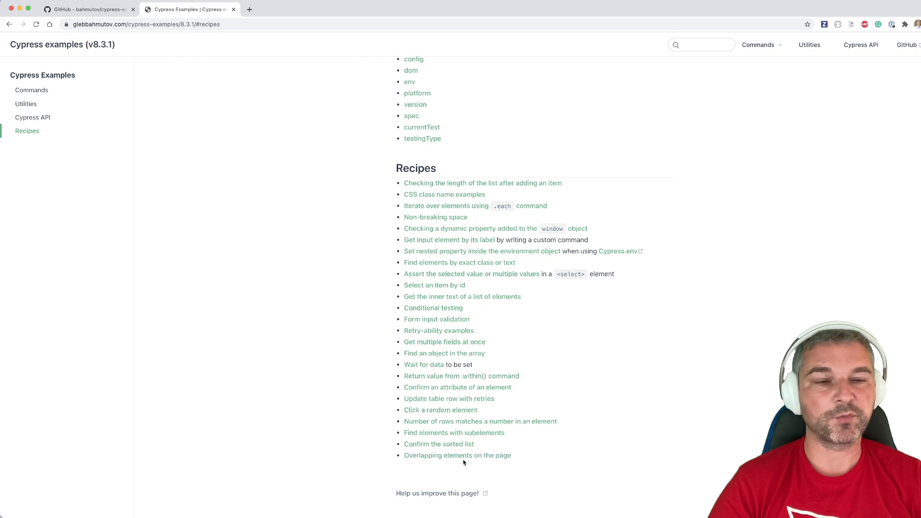
{"action": "left_click", "coordinate": [457, 456]}
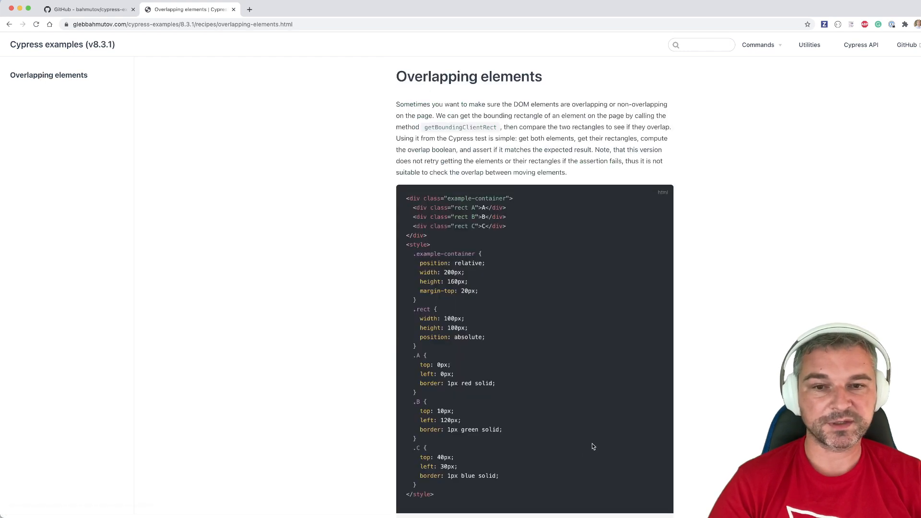
{"action": "mouse_move", "coordinate": [748, 387]}
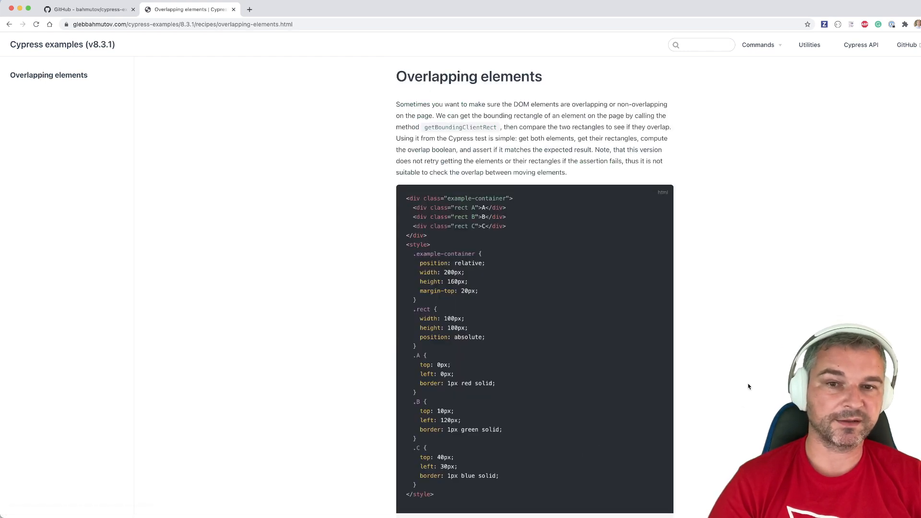
Step: Search the documentation site for 'overla' to list Overlapping elements results
{"action": "scroll", "scroll_direction": "down", "scroll_amount": 3}
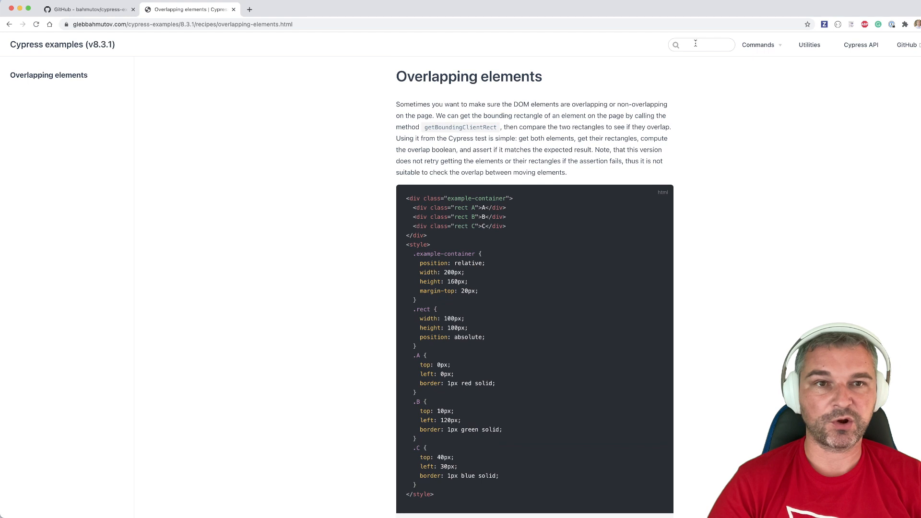
{"action": "type", "text": "overla"}
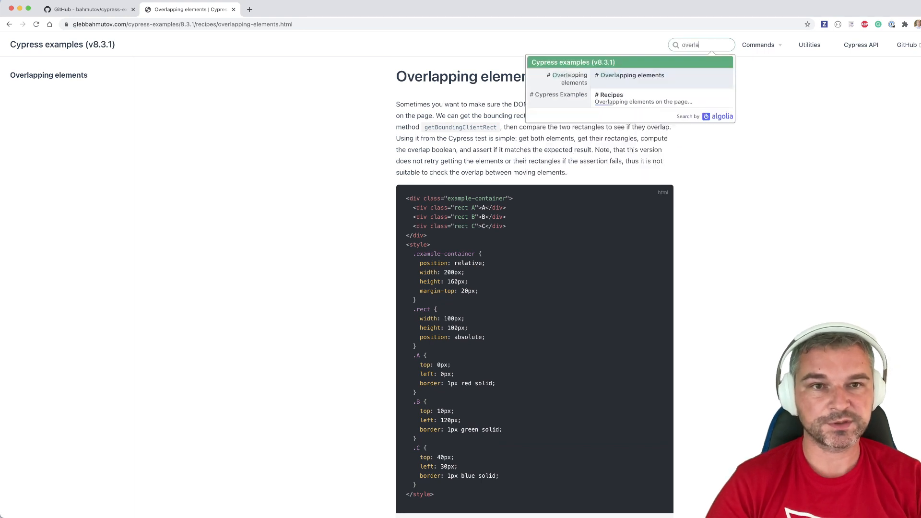